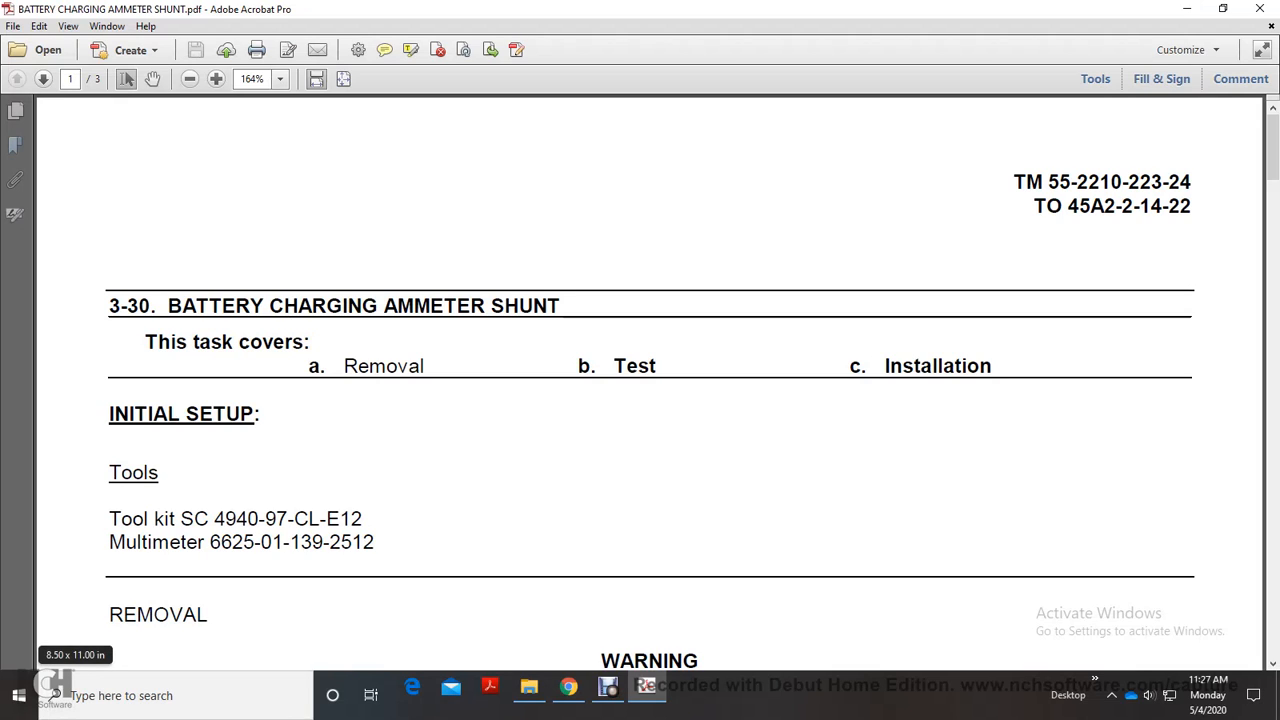
scroll("down", 3)
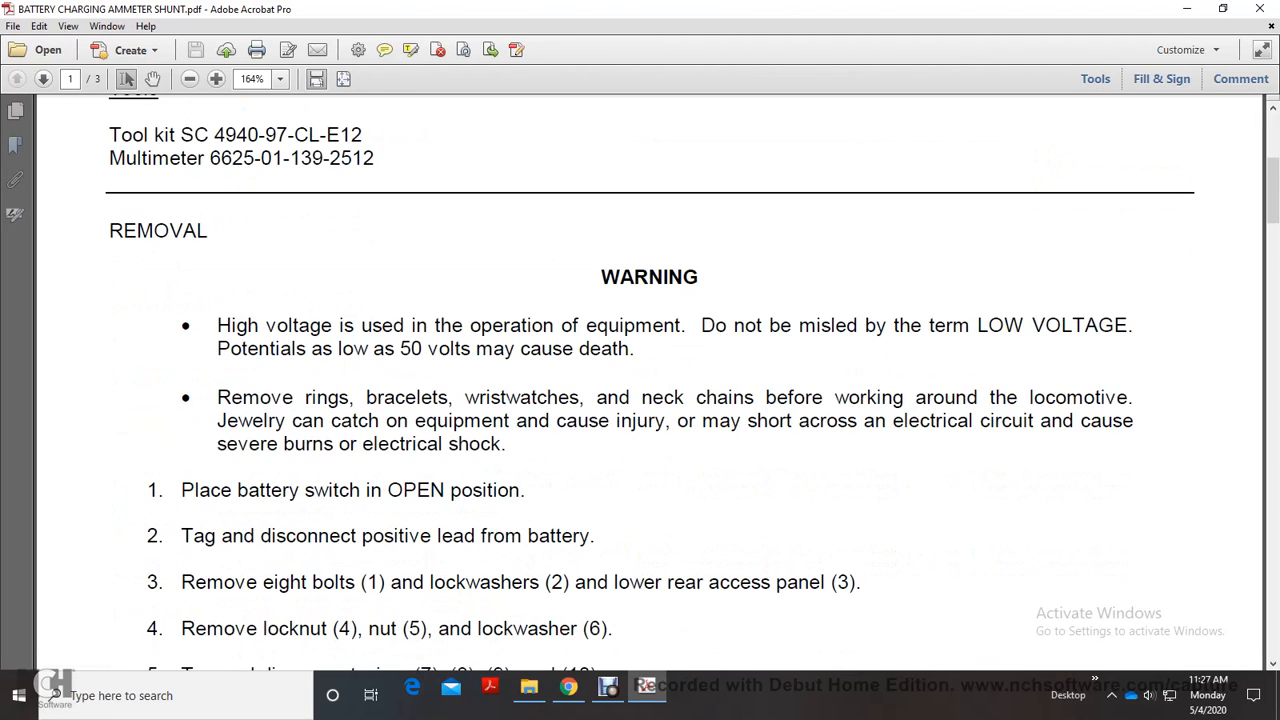
scroll("down", 3)
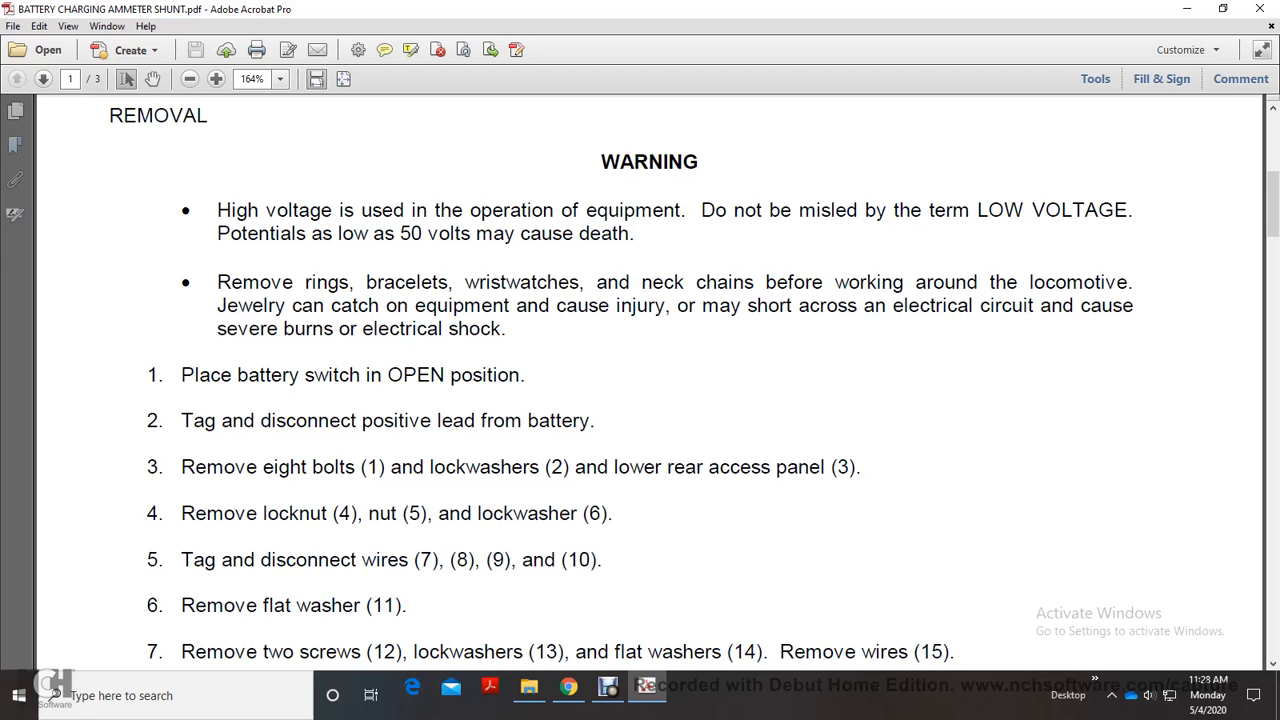
scroll("down", 3)
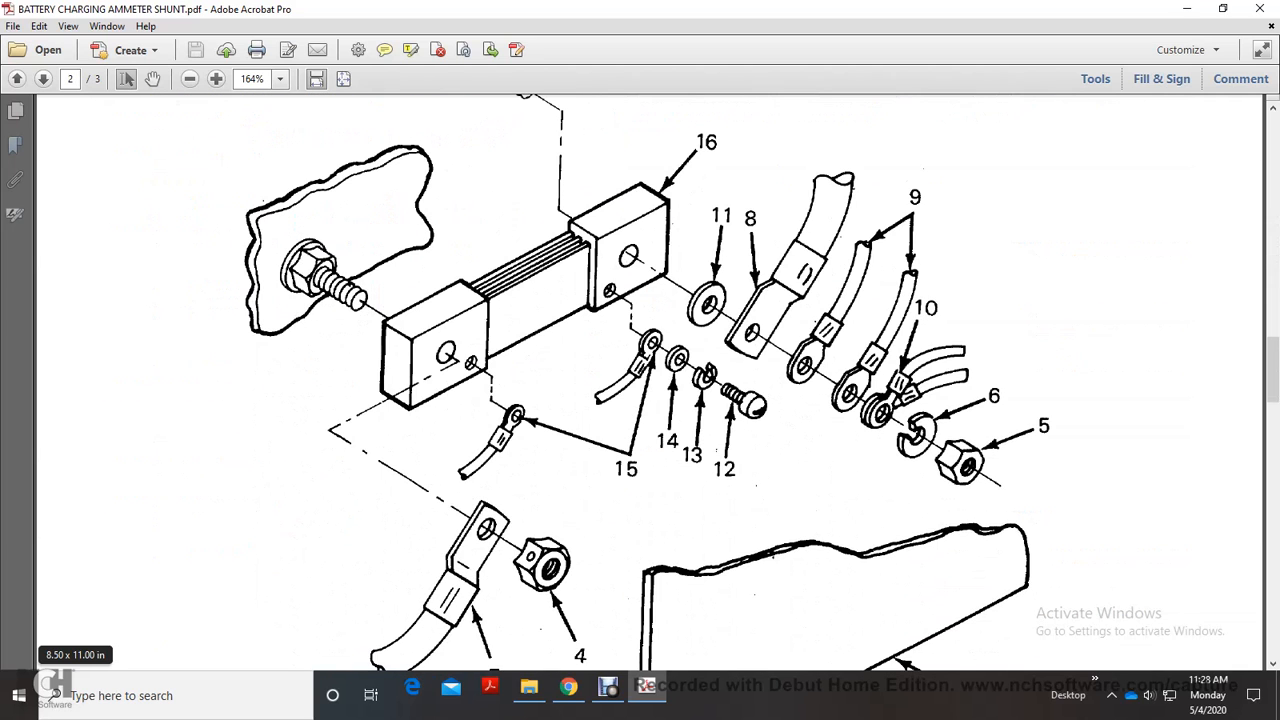
scroll("down", 3)
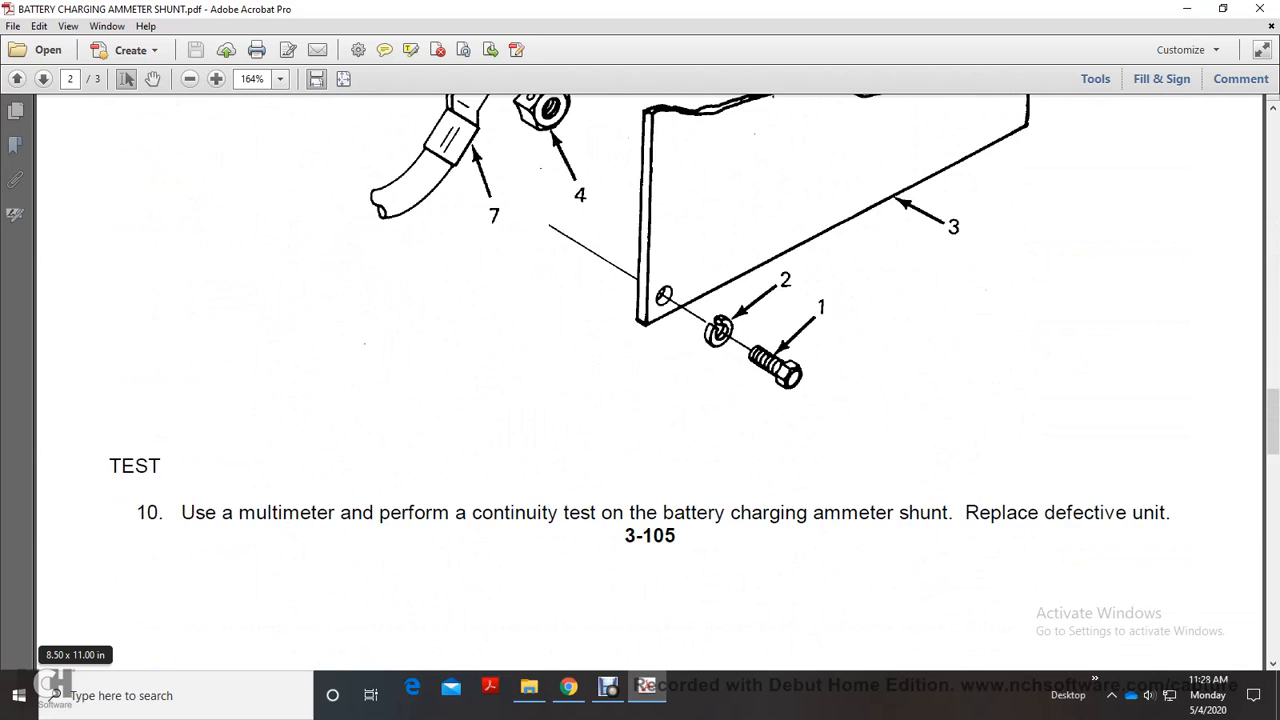
scroll("down", 3)
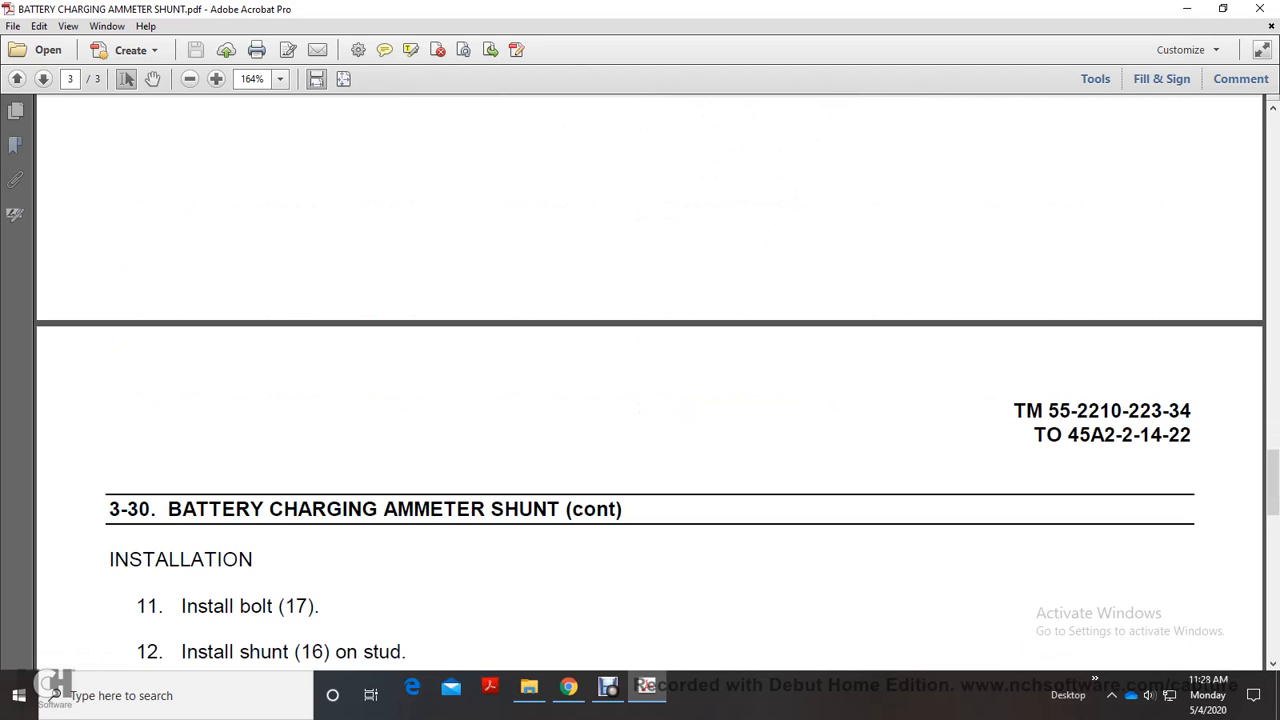
scroll("down", 3)
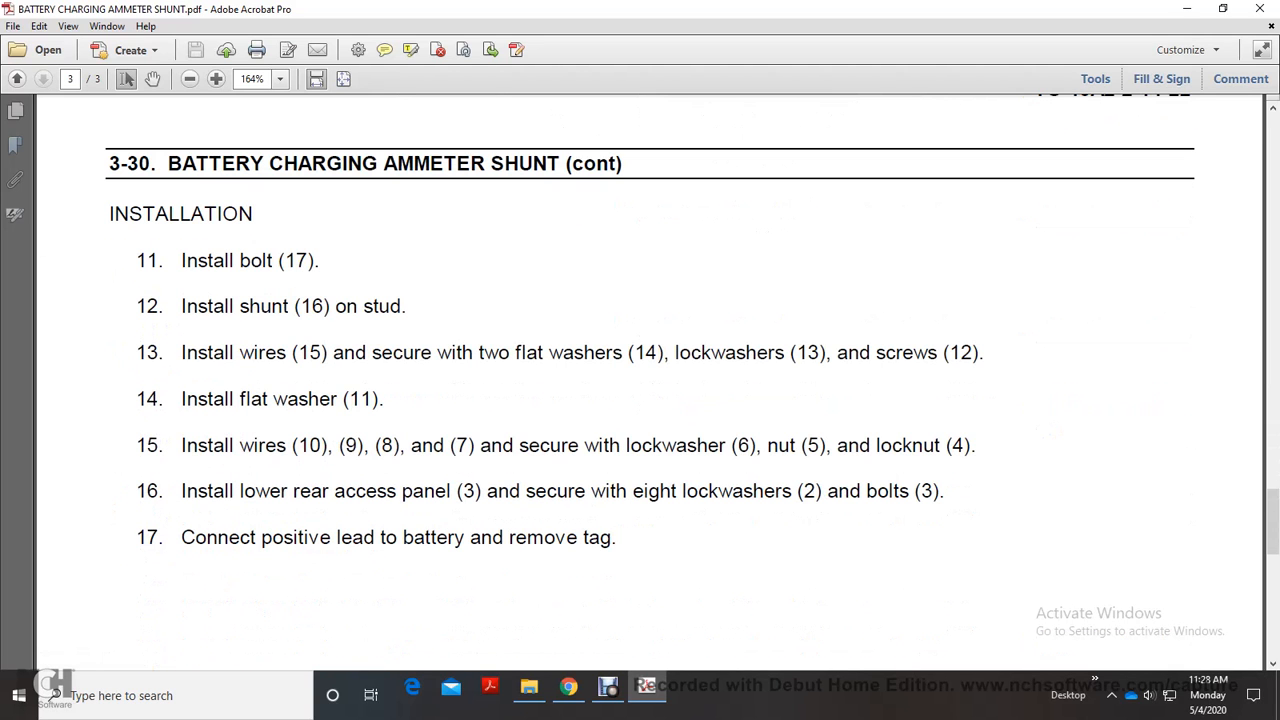